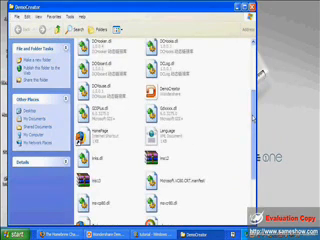
- Scroll down through the folder's file list before switching to Firefox
scroll(down, 3)
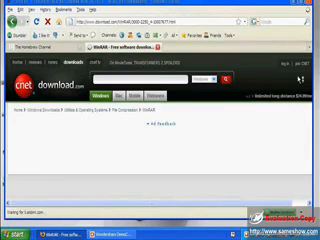
- Scroll down the Download.com results to reach the WinRAR 3.80 listing
scroll(down, 3)
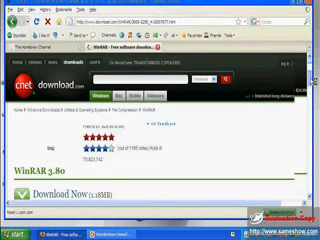
scroll(down, 3)
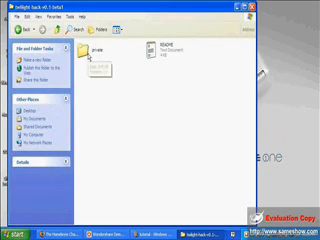
- Extract the downloaded archive into the folder via the right-click WinRAR menu
right_click(84, 50)
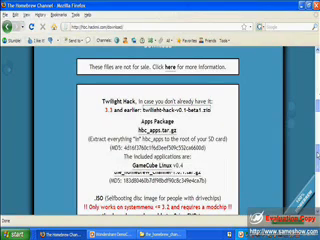
scroll(down, 3)
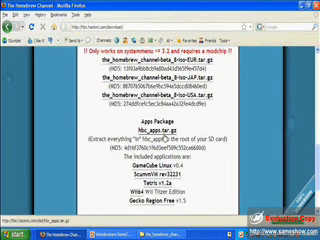